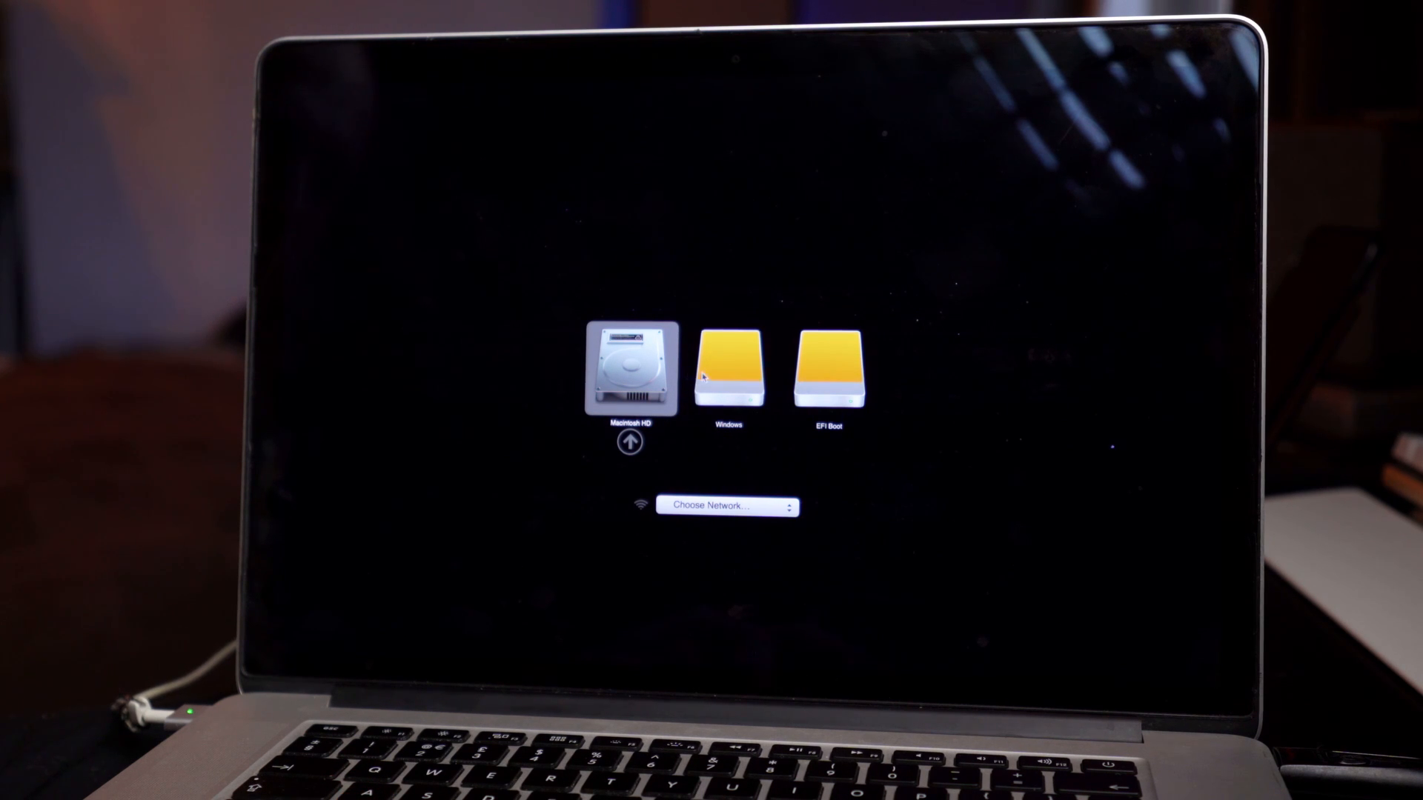
# Step: Boot the MacBook from the Windows/EFI Boot installer drive in Startup Manager
pyautogui.click(727, 370)
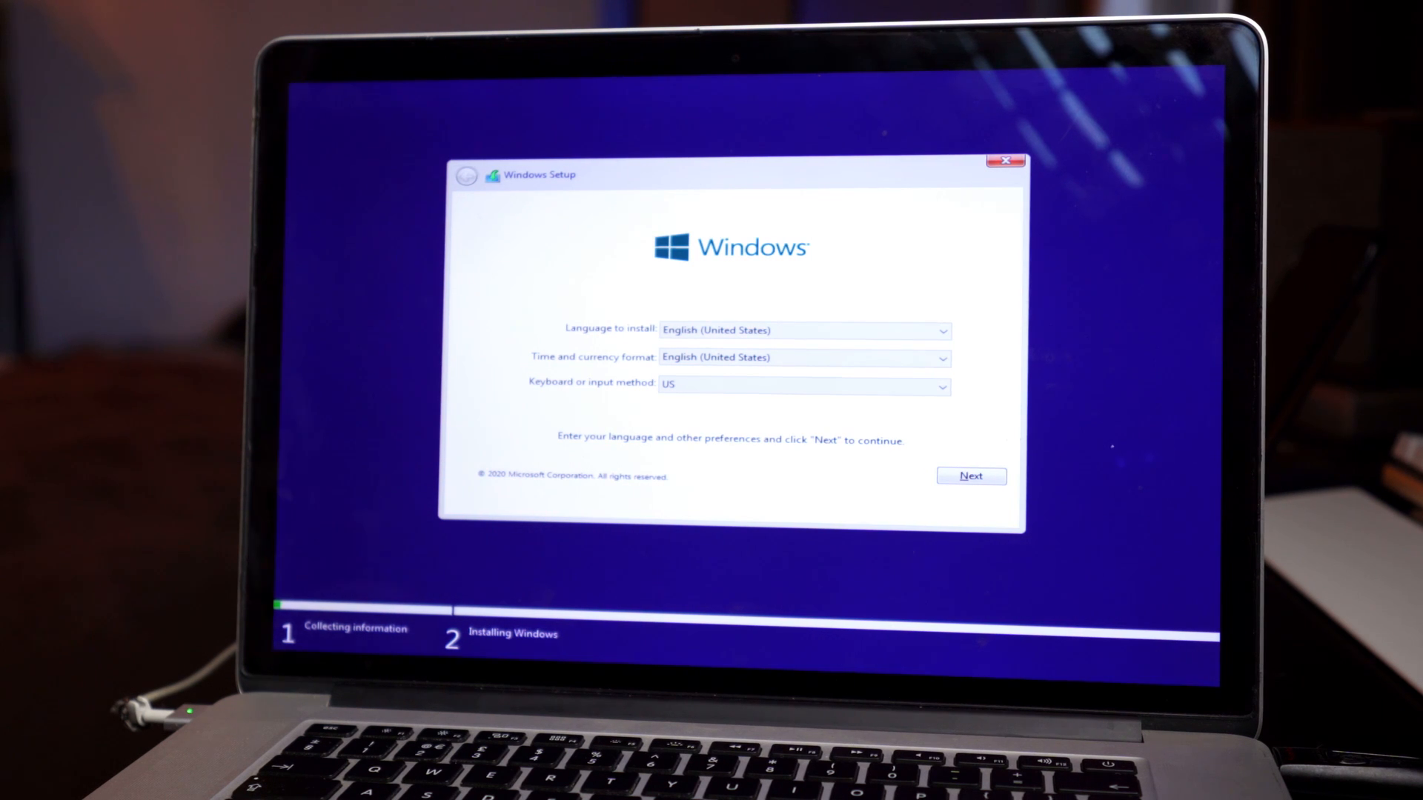
# Step: Choose the United Kingdom keyboard layout and continue without a product key
pyautogui.click(939, 330)
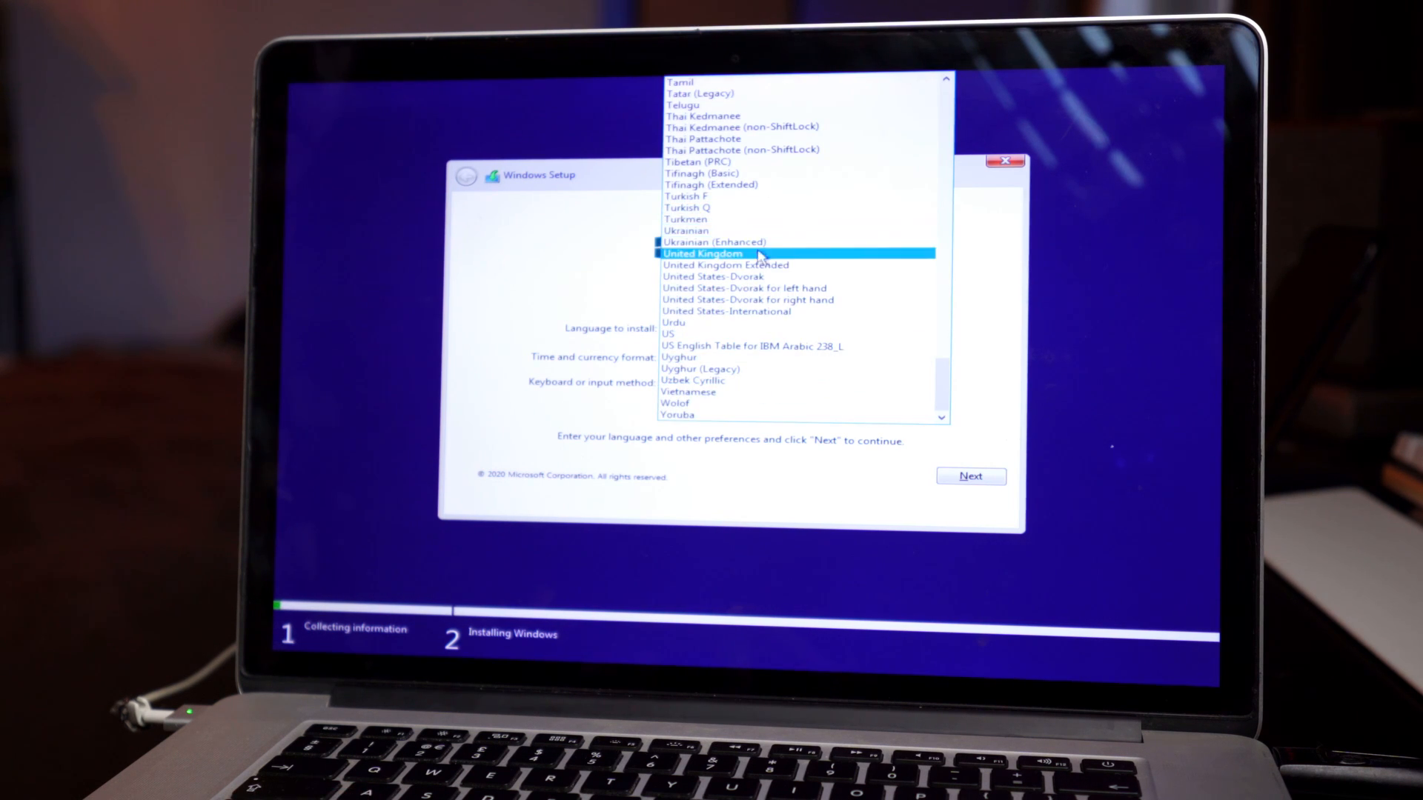
pyautogui.click(705, 251)
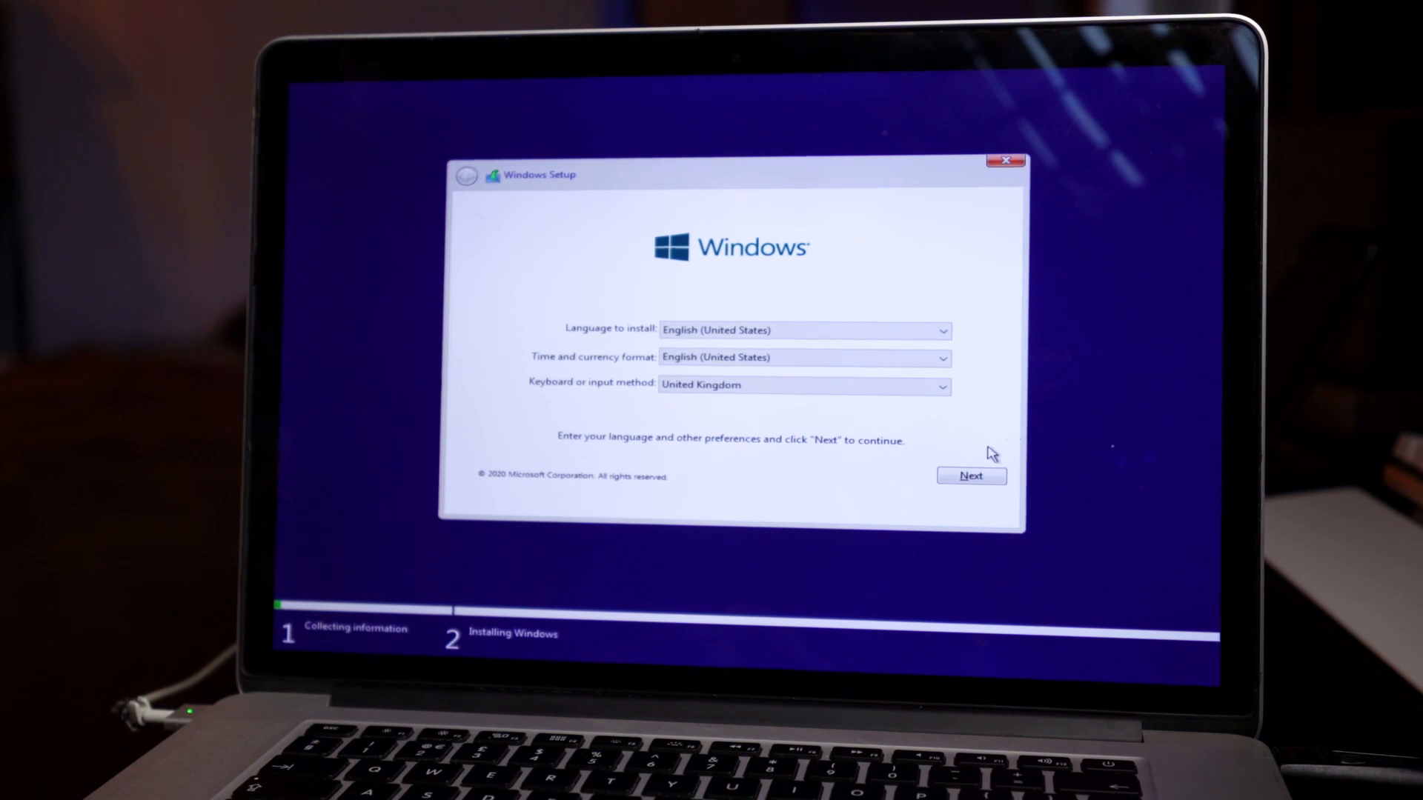
pyautogui.click(971, 476)
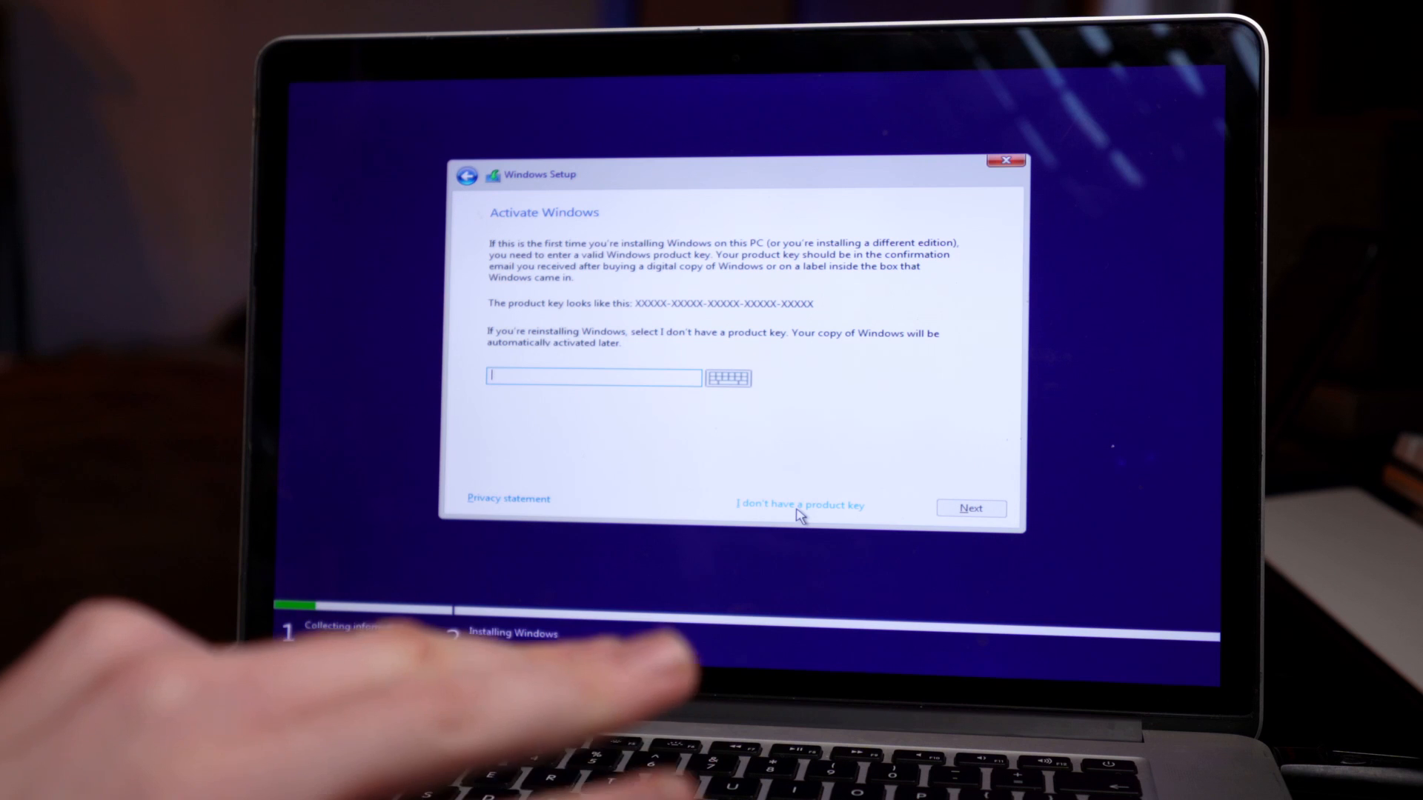
pyautogui.click(799, 507)
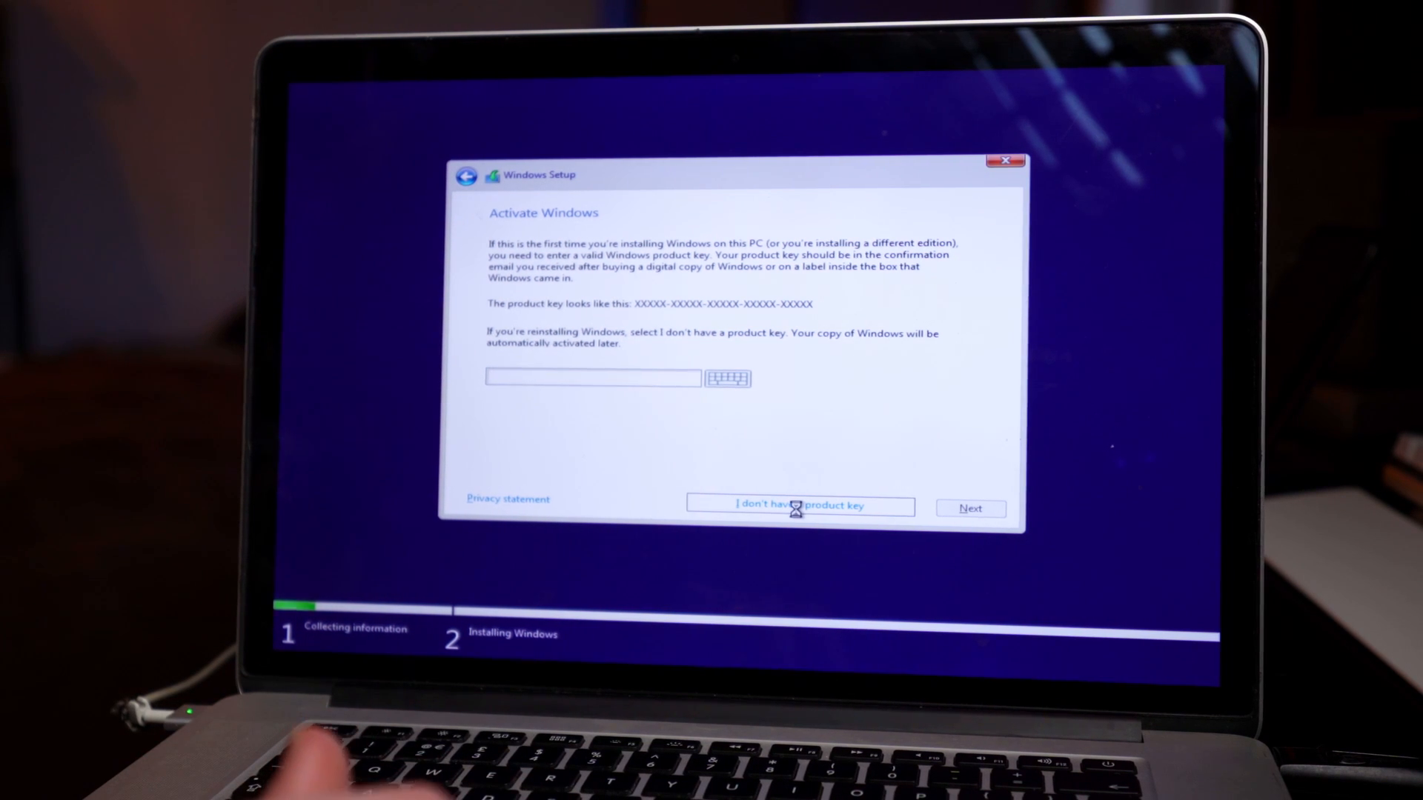
pyautogui.click(797, 507)
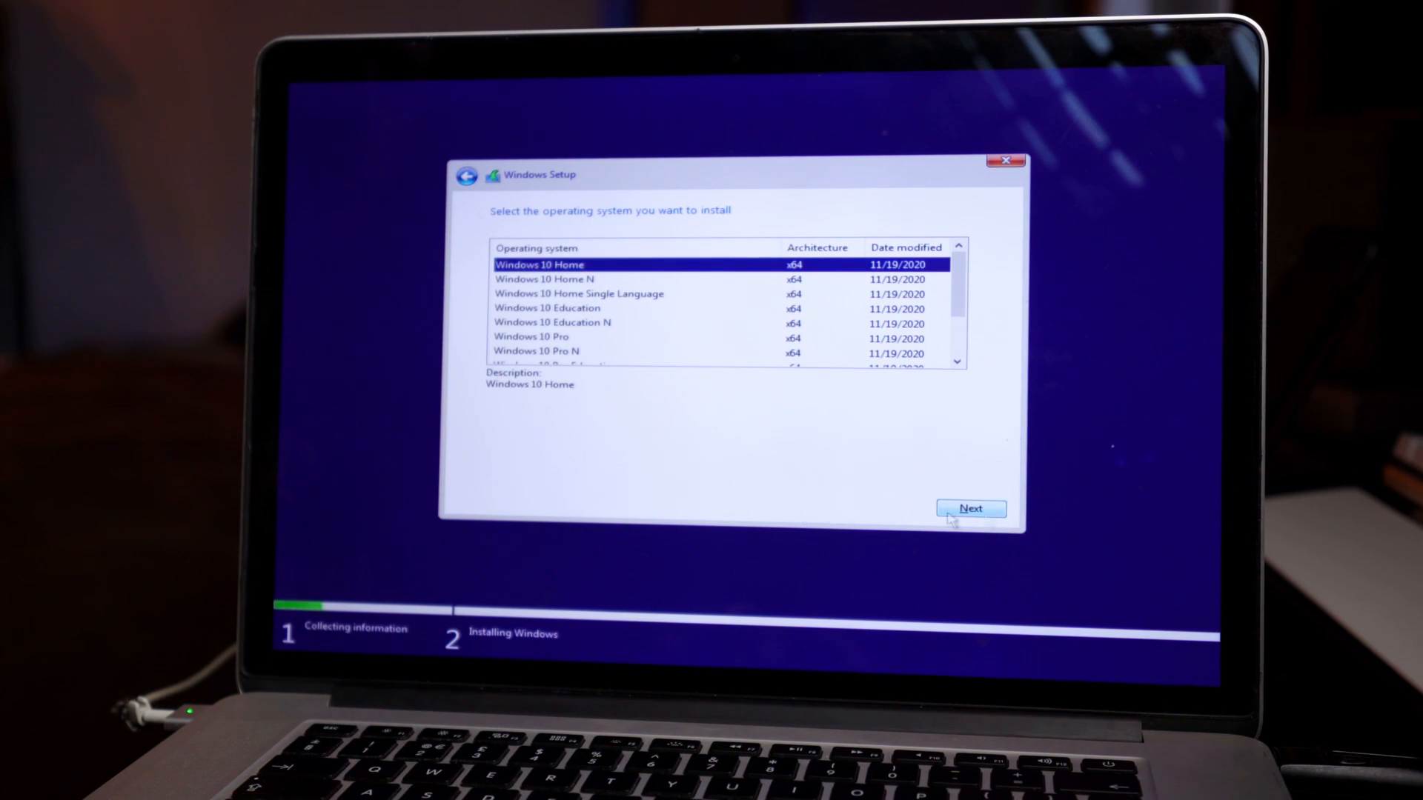
pyautogui.moveTo(501, 336)
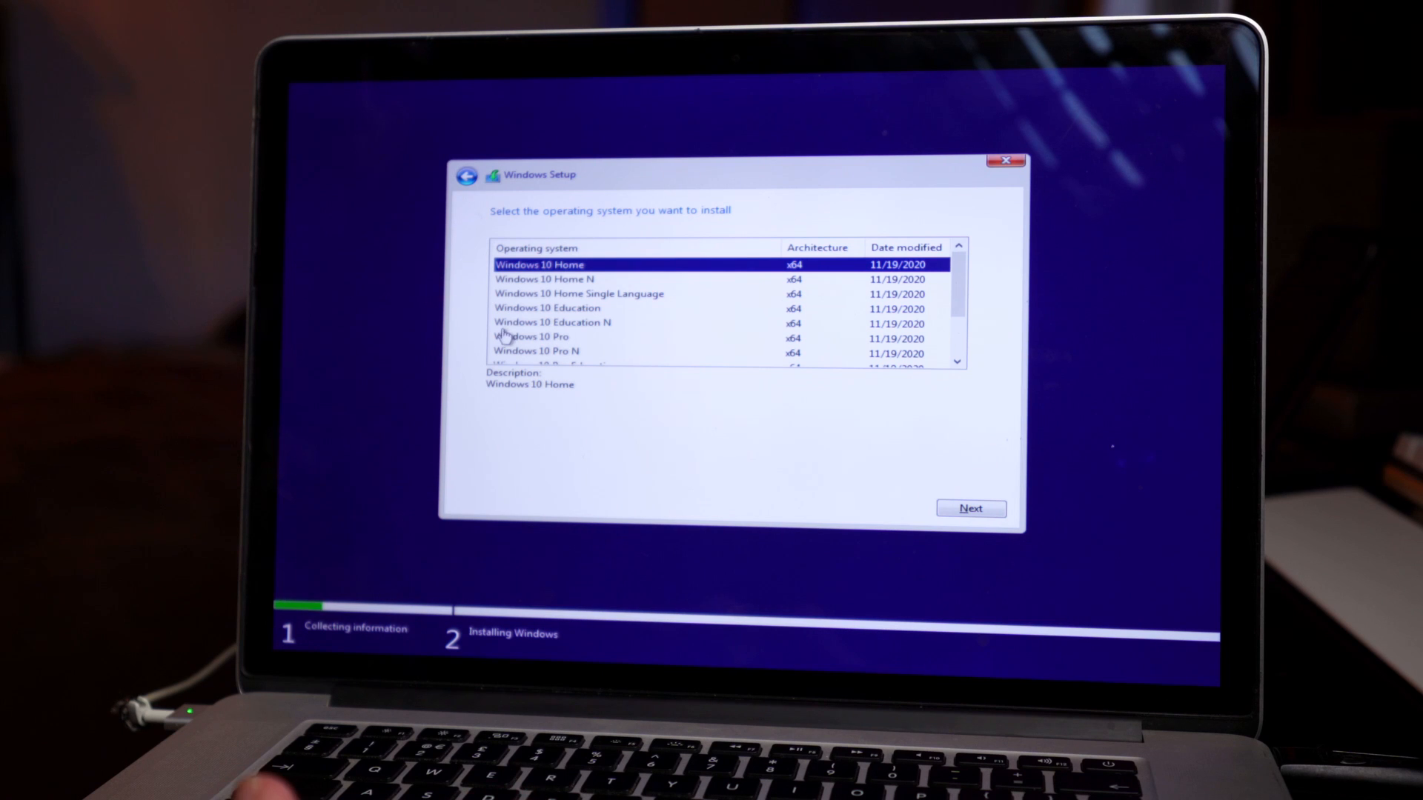
# Step: Select the Windows 10 Pro edition and accept the Microsoft licence terms
pyautogui.click(530, 336)
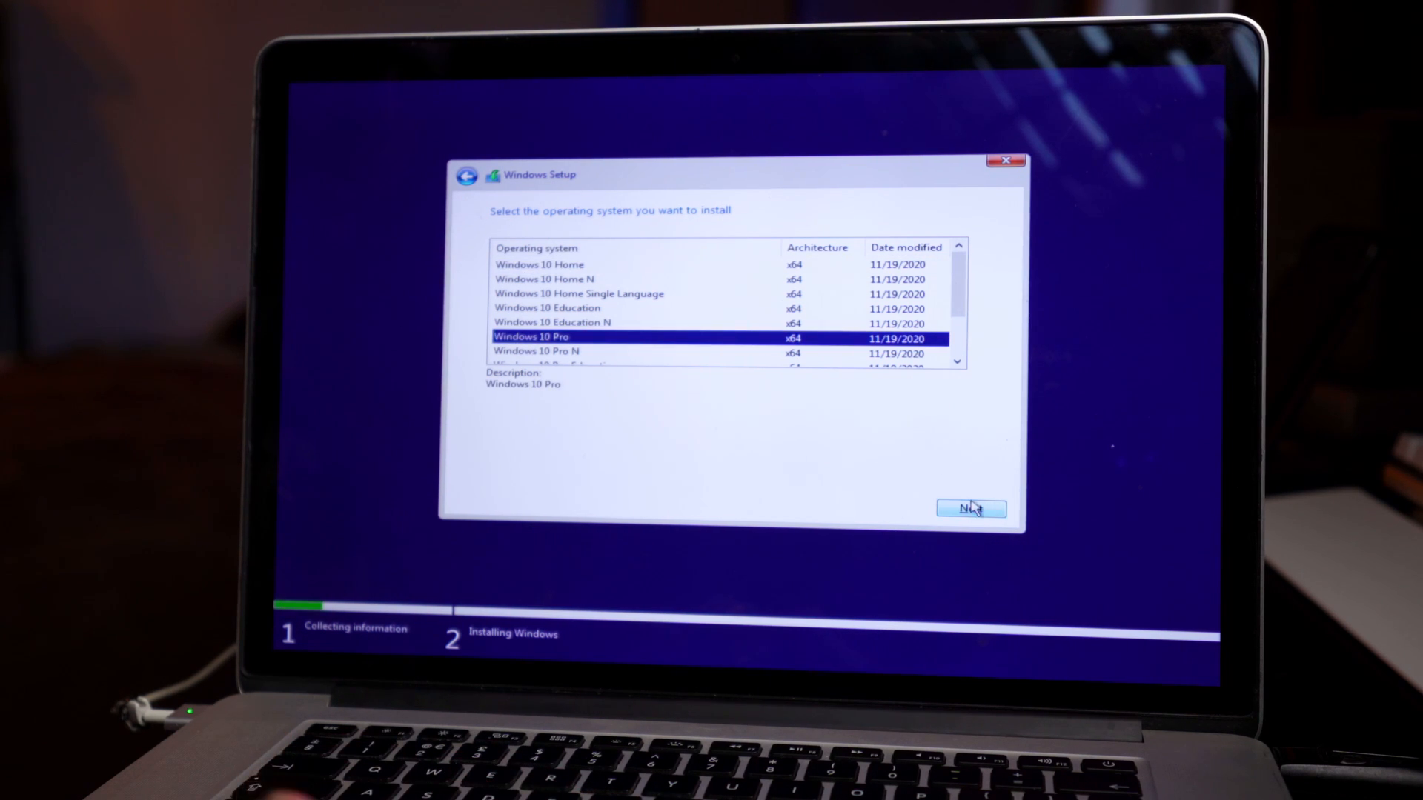
pyautogui.click(970, 510)
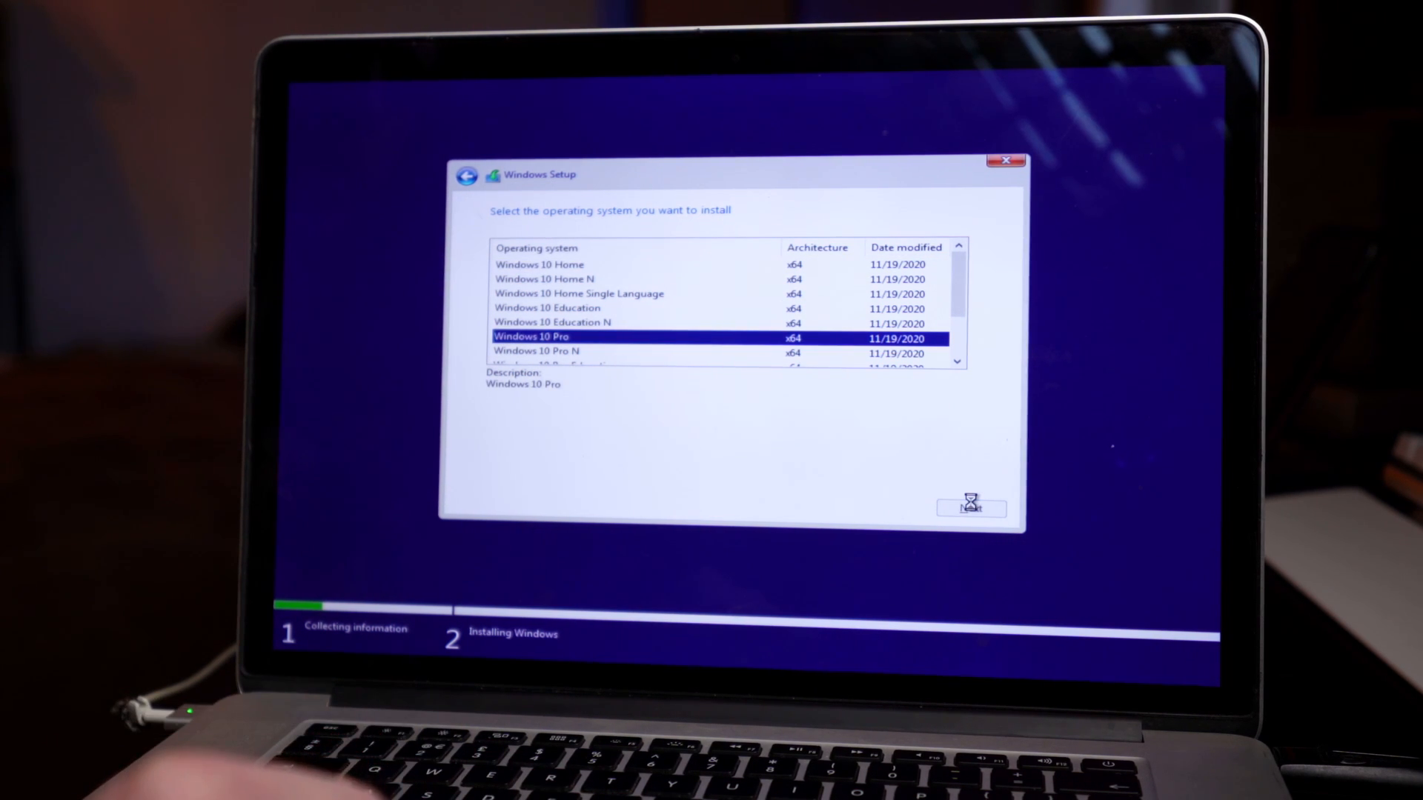
pyautogui.click(971, 509)
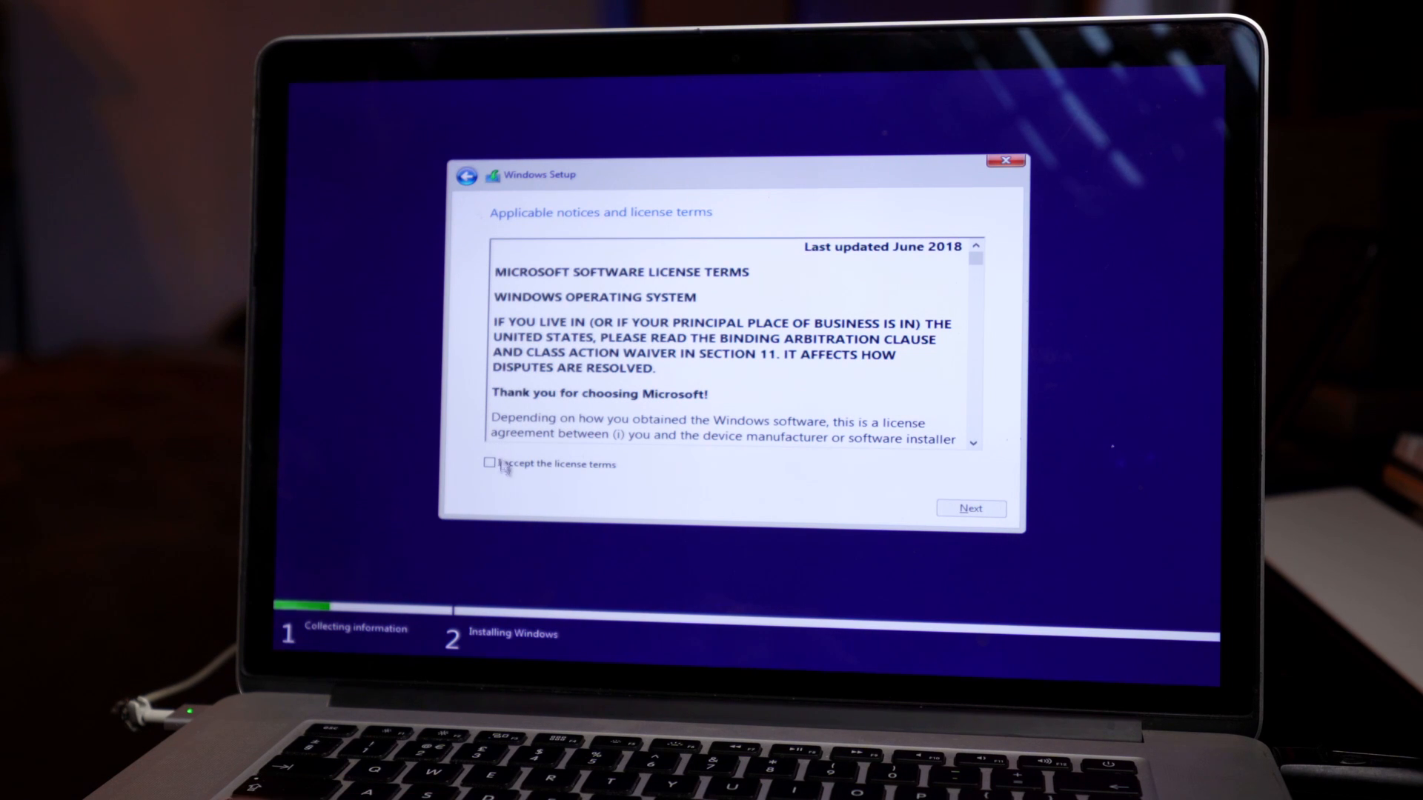
pyautogui.click(489, 464)
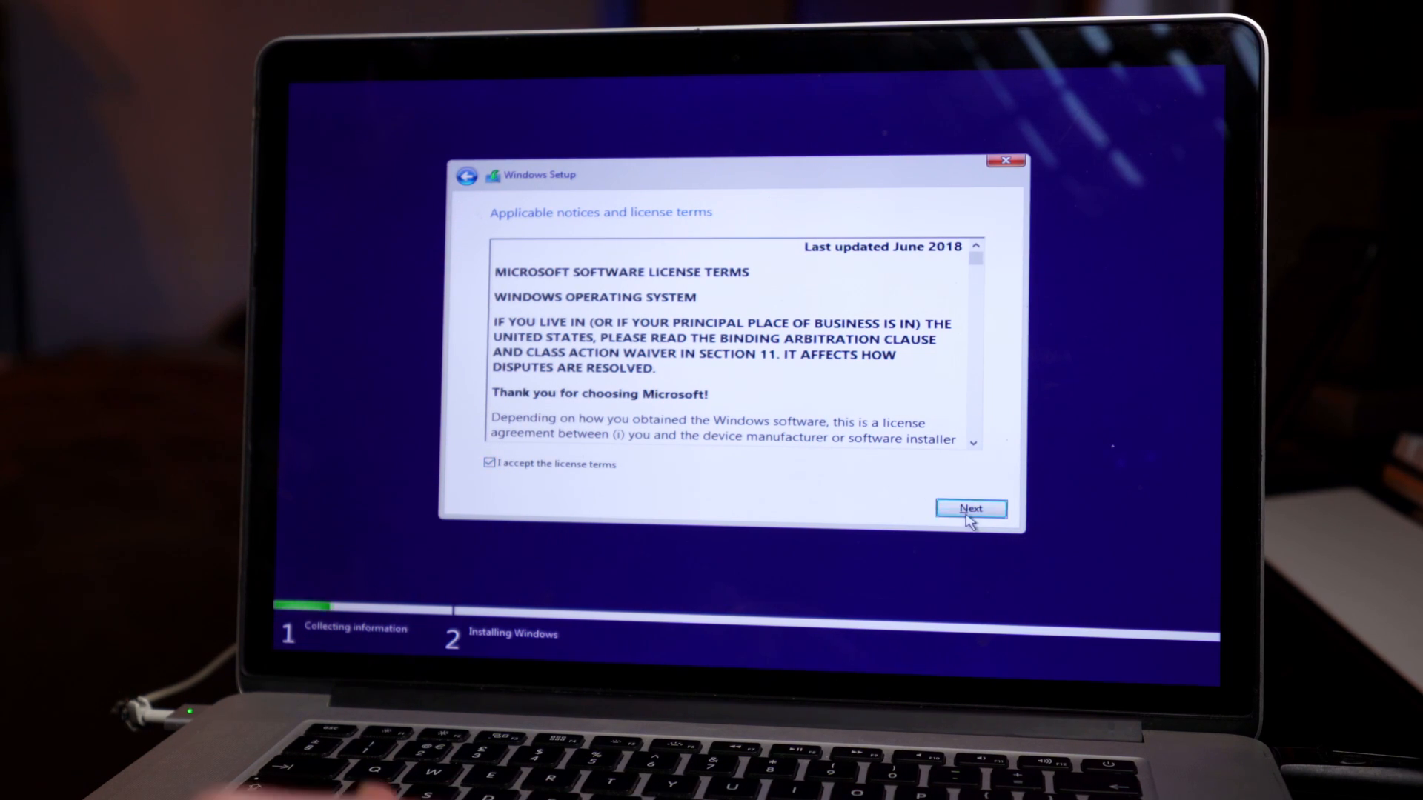
pyautogui.click(971, 508)
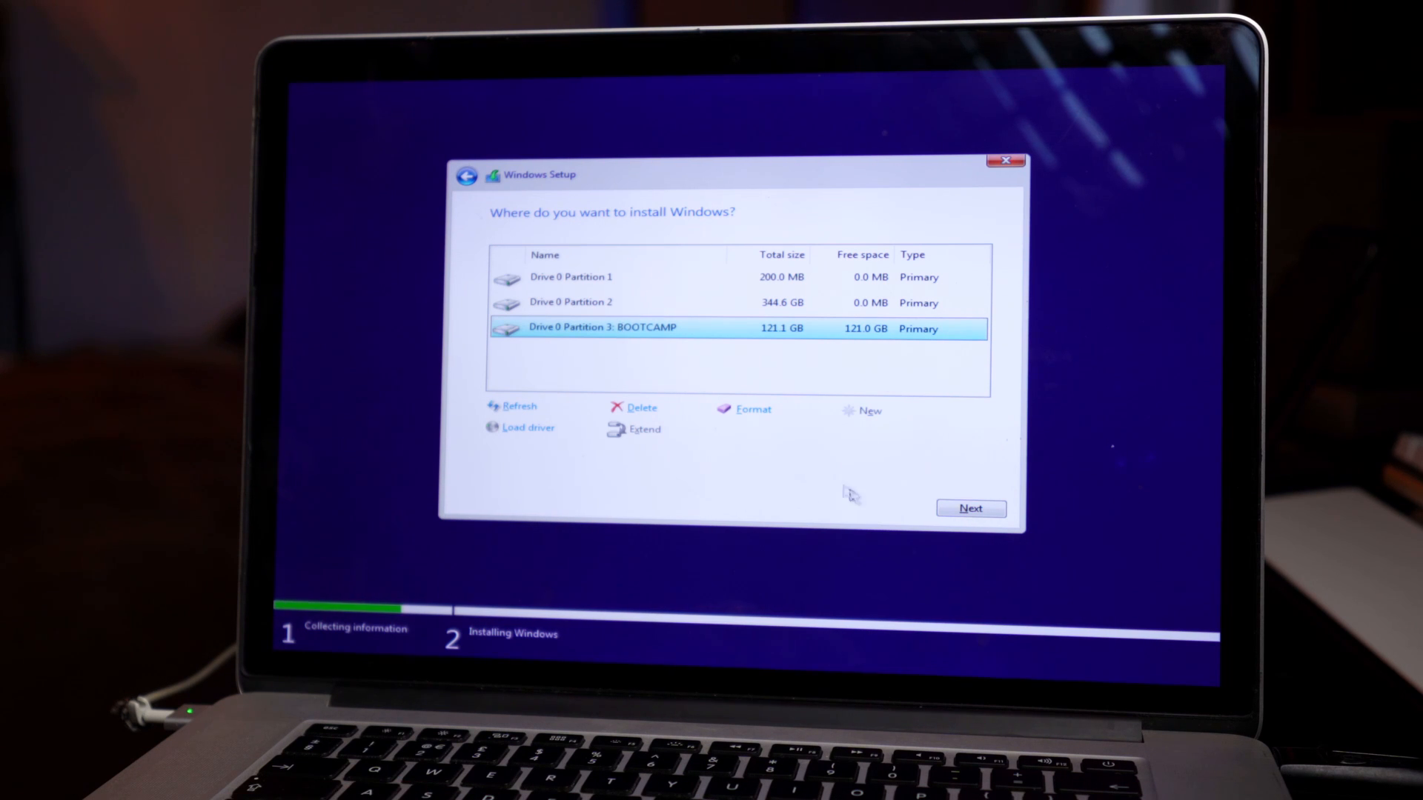
# Step: Install Windows on Drive 0 Partition 3: BOOTCAMP and let installation complete
pyautogui.click(971, 508)
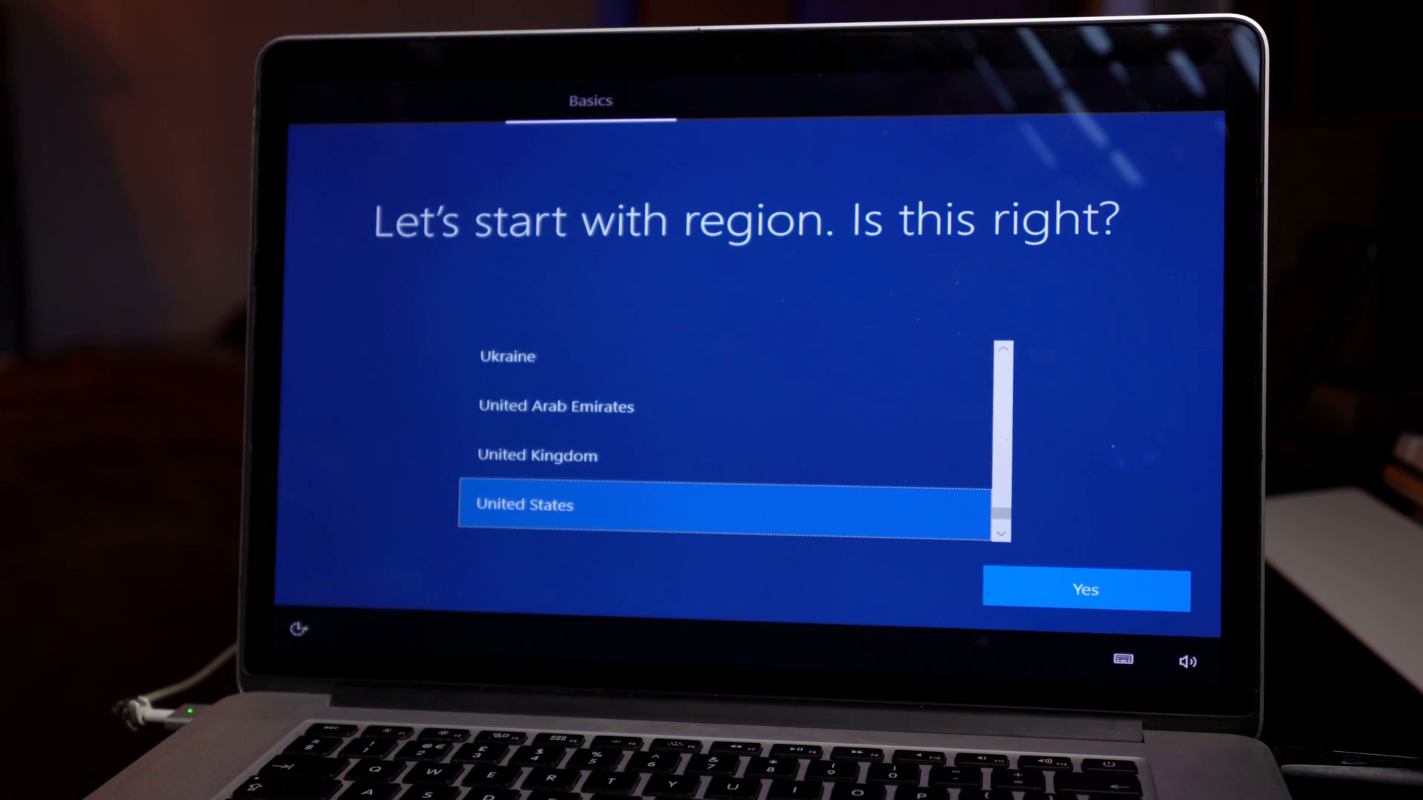
# Step: Confirm United States as the region and finish out-of-box setup to the desktop
pyautogui.click(1086, 590)
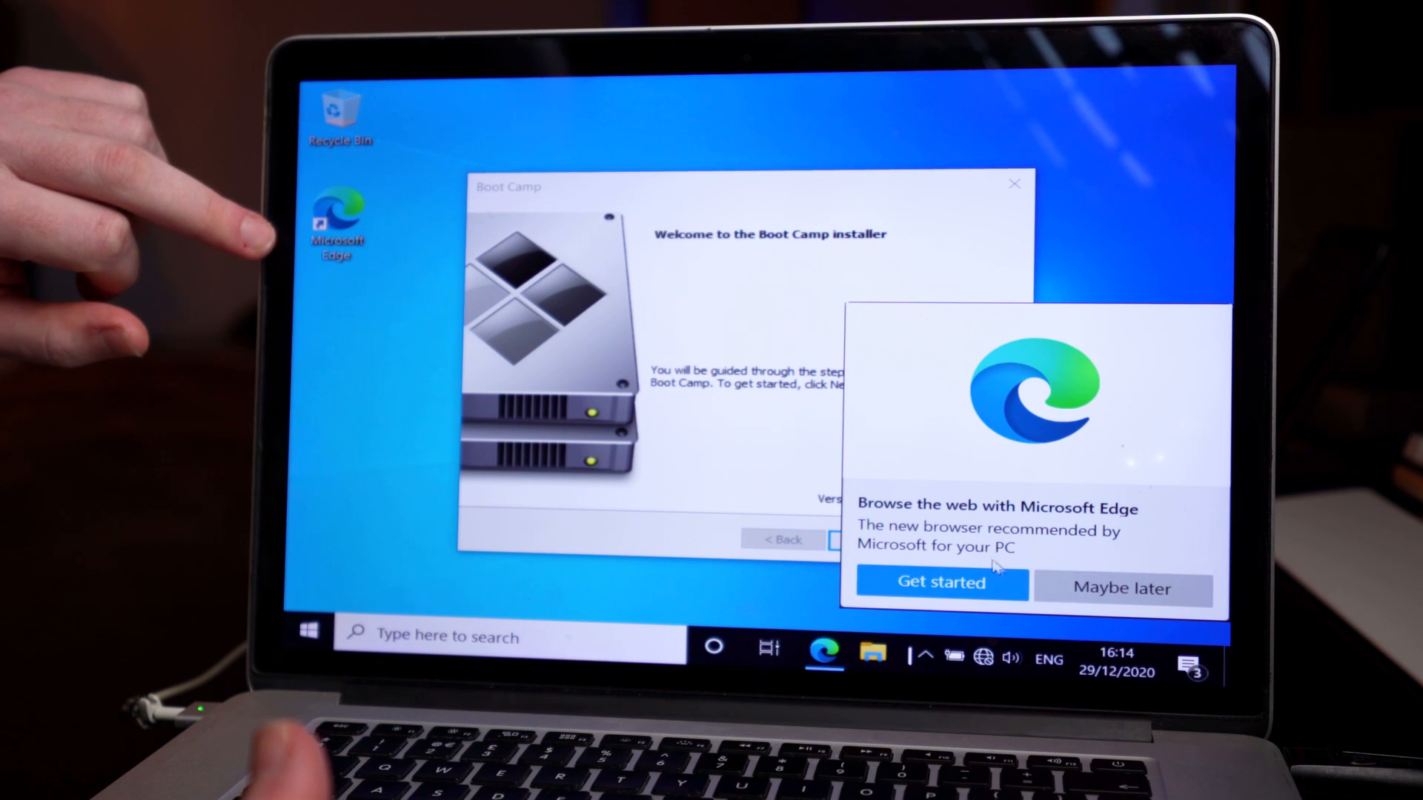
# Step: Dismiss the Edge popup, accept the Apple licence and install the Boot Camp drivers
pyautogui.click(1122, 588)
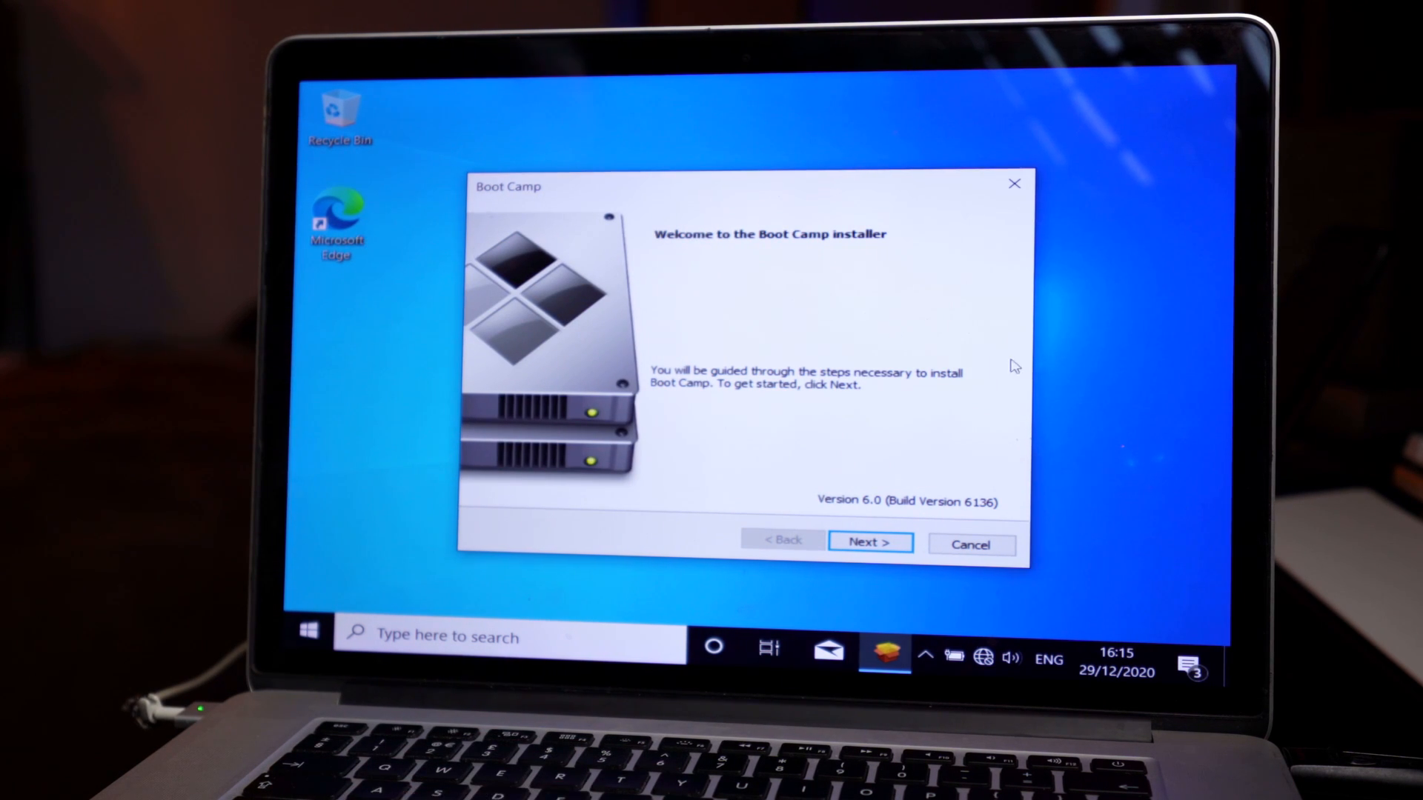
pyautogui.click(871, 543)
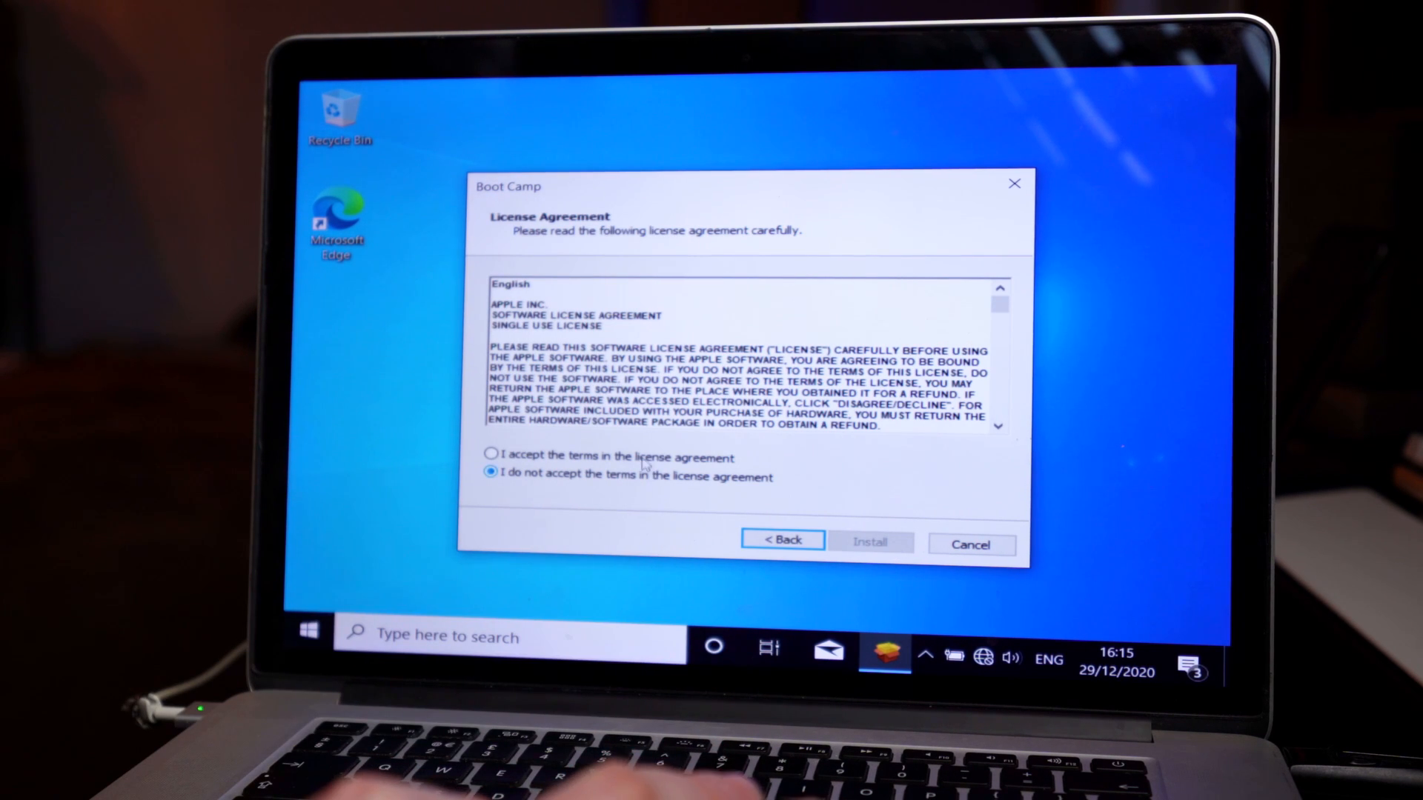
pyautogui.click(491, 457)
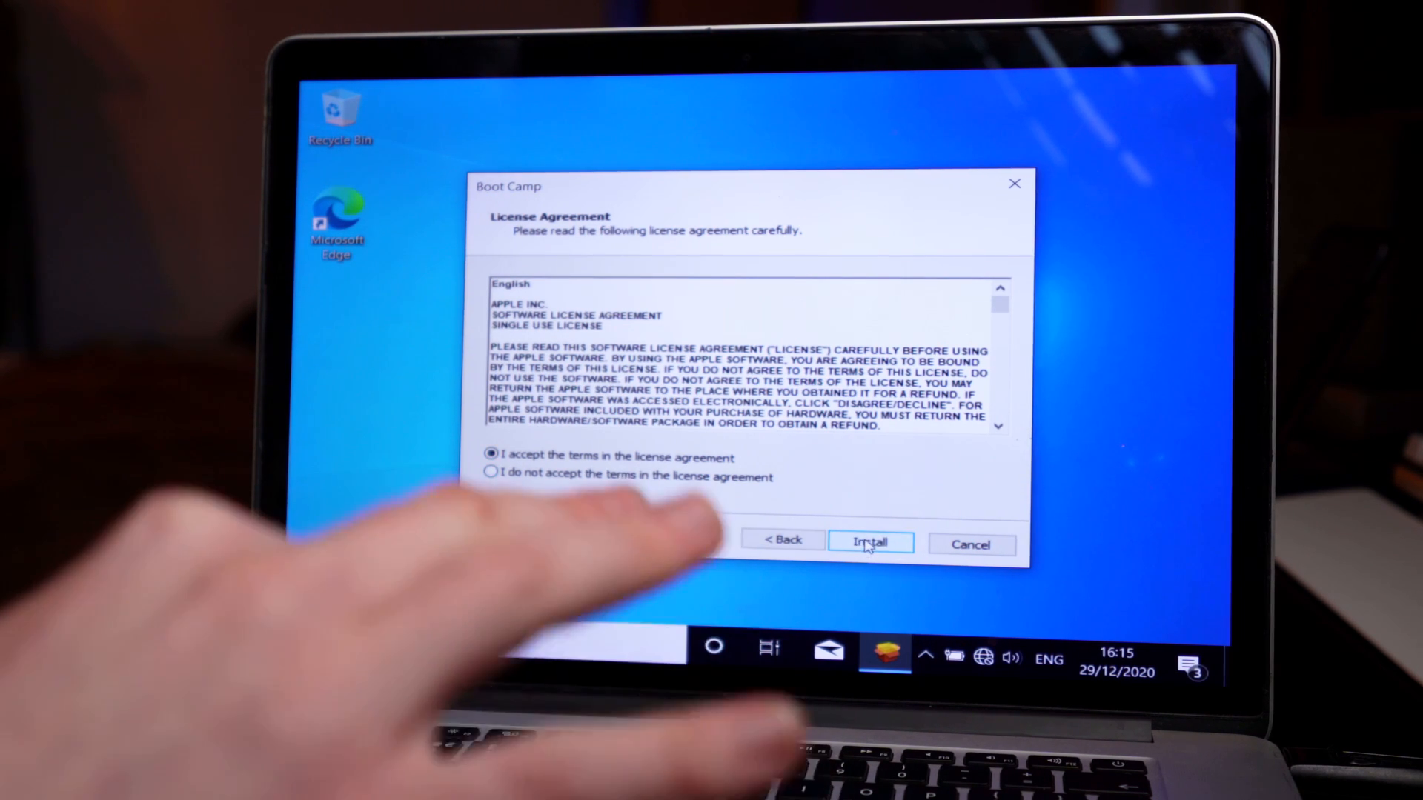
pyautogui.click(872, 542)
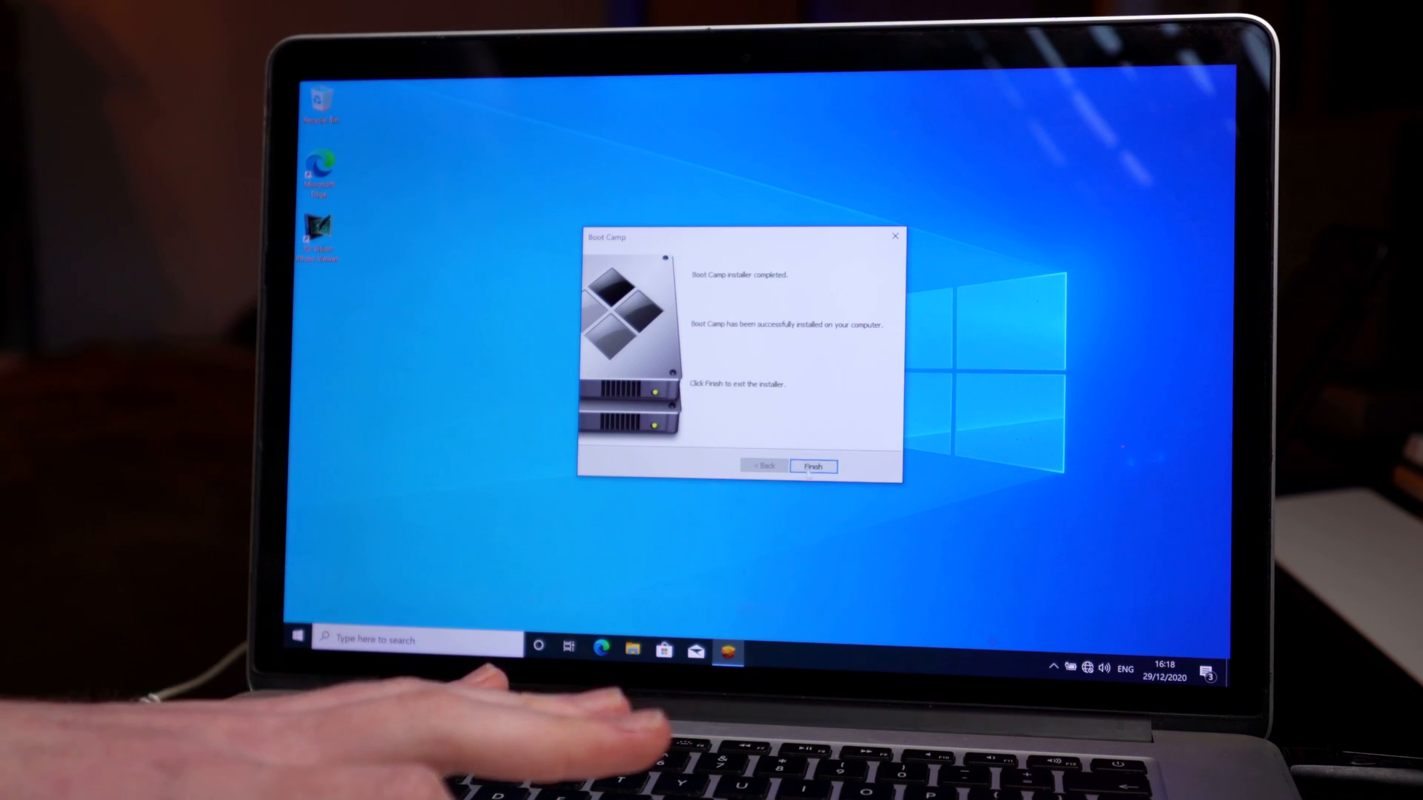
# Step: Finish the Boot Camp installer and restart Windows now
pyautogui.click(812, 465)
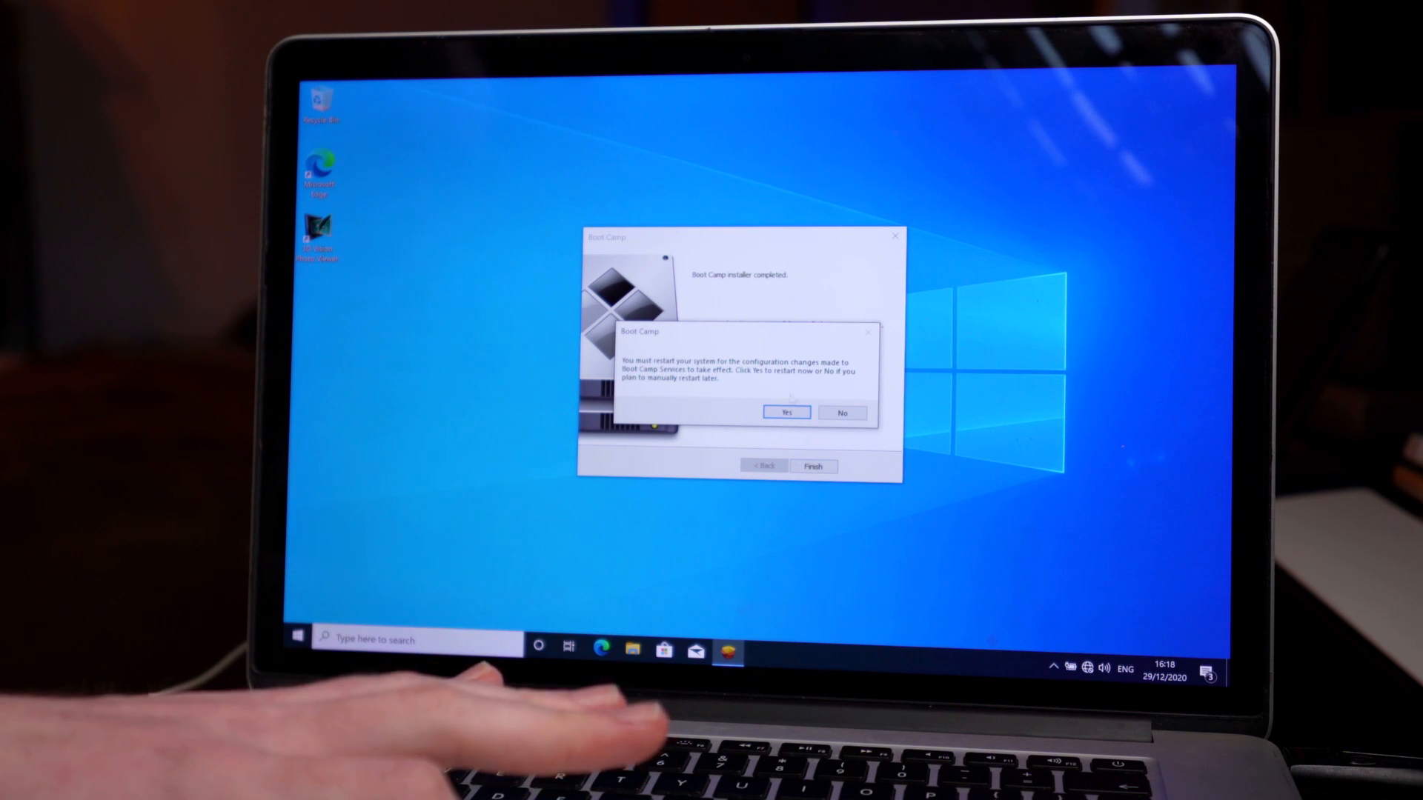
pyautogui.click(786, 412)
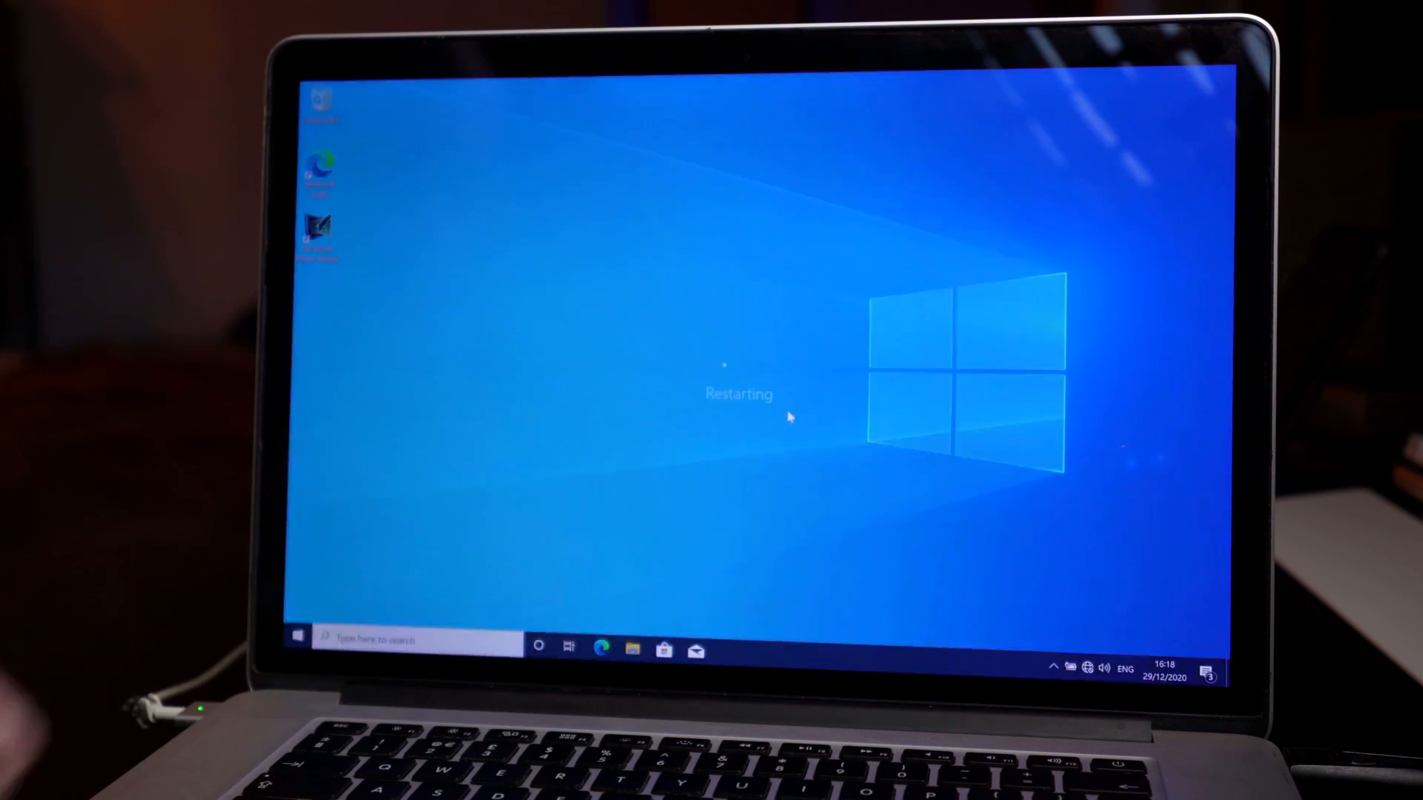